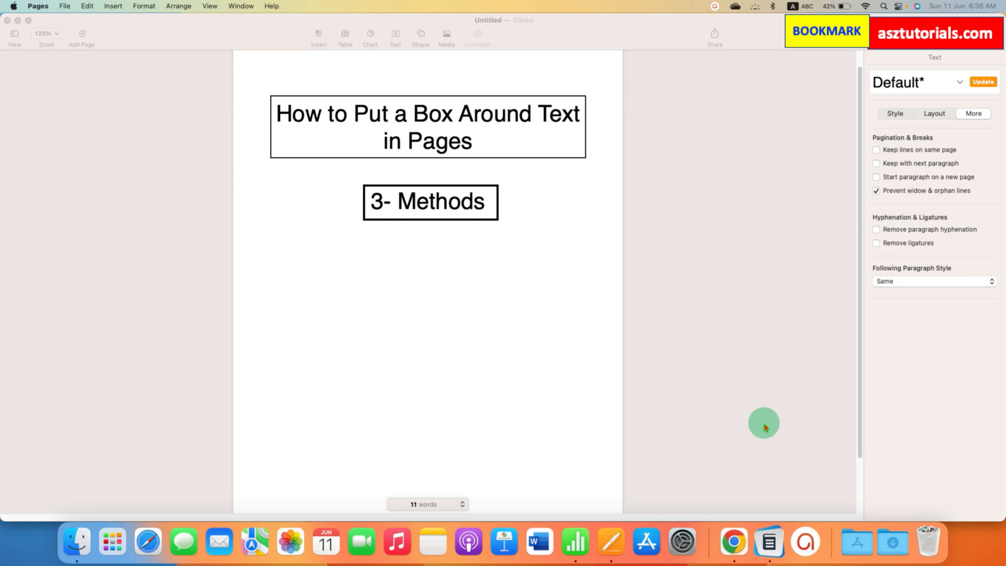
mouse_move(577, 199)
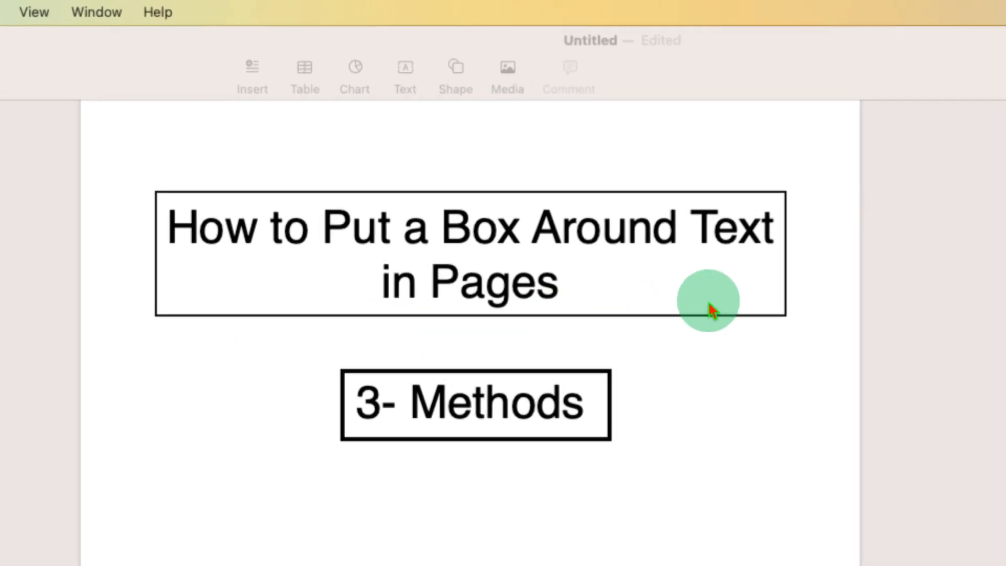
mouse_move(574, 385)
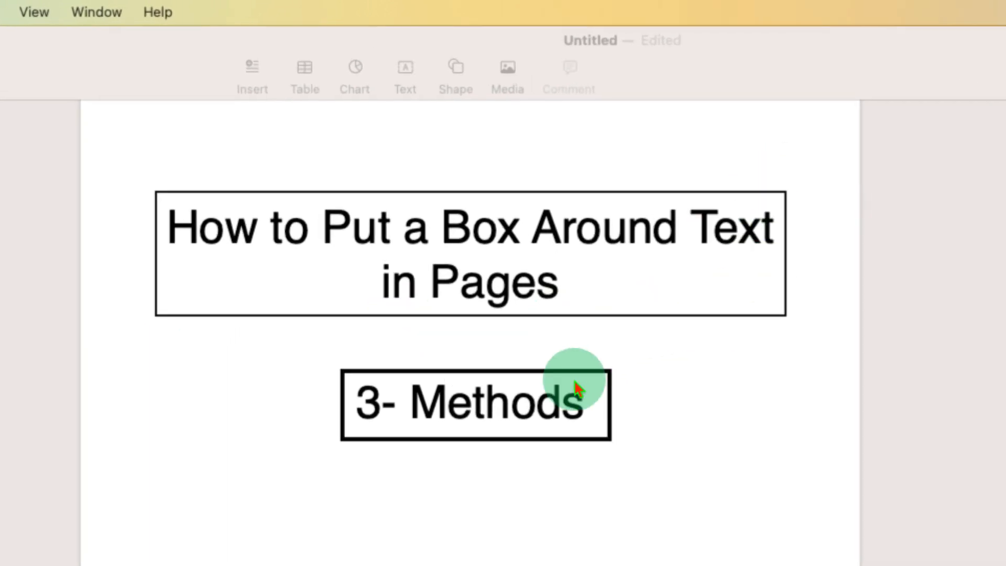
mouse_move(513, 436)
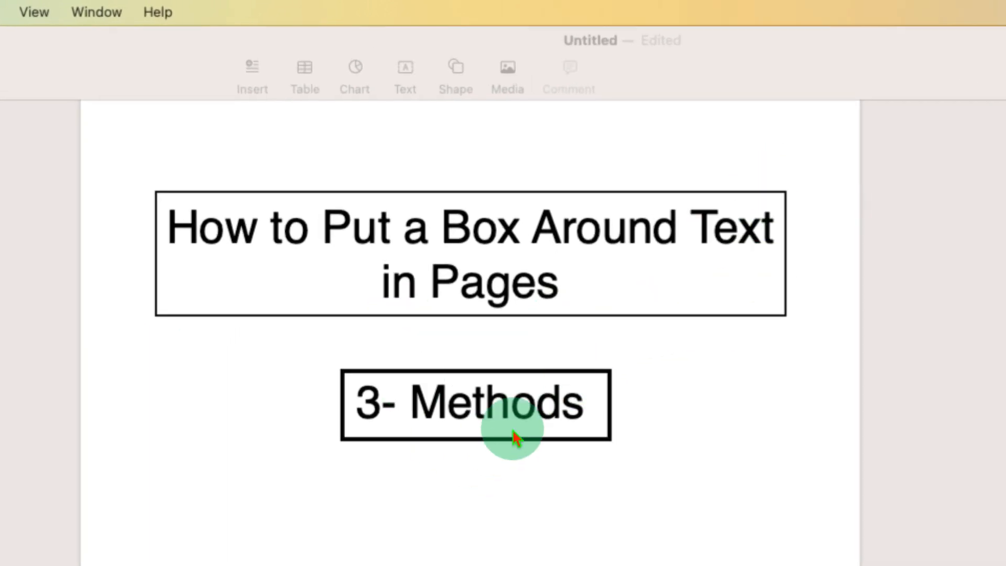
mouse_move(672, 447)
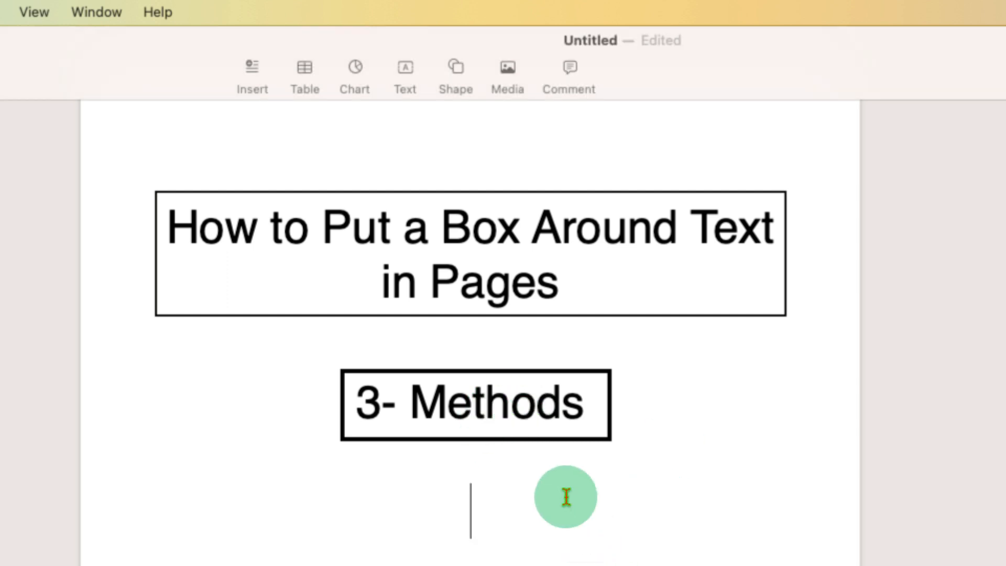
Insert a plain table, trim it to one cell and fill it with 'How to Put a Box Around Text in Pages'.
left_click(304, 66)
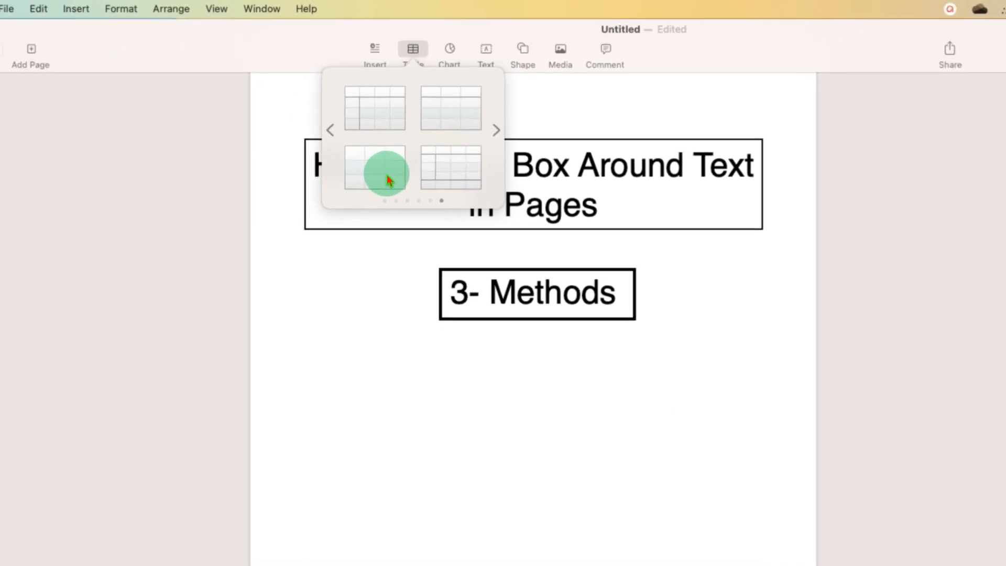
left_click(376, 168)
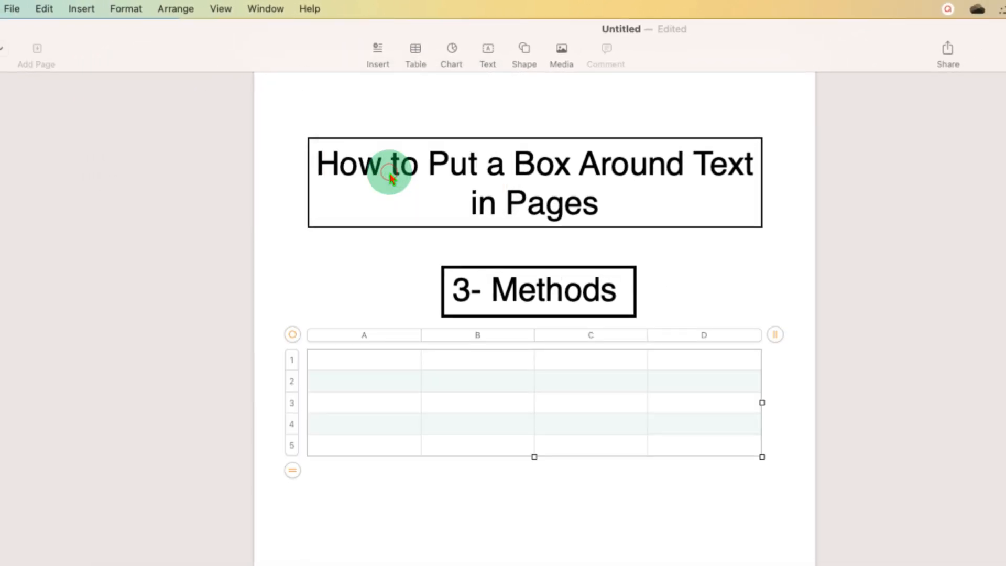
left_click(681, 384)
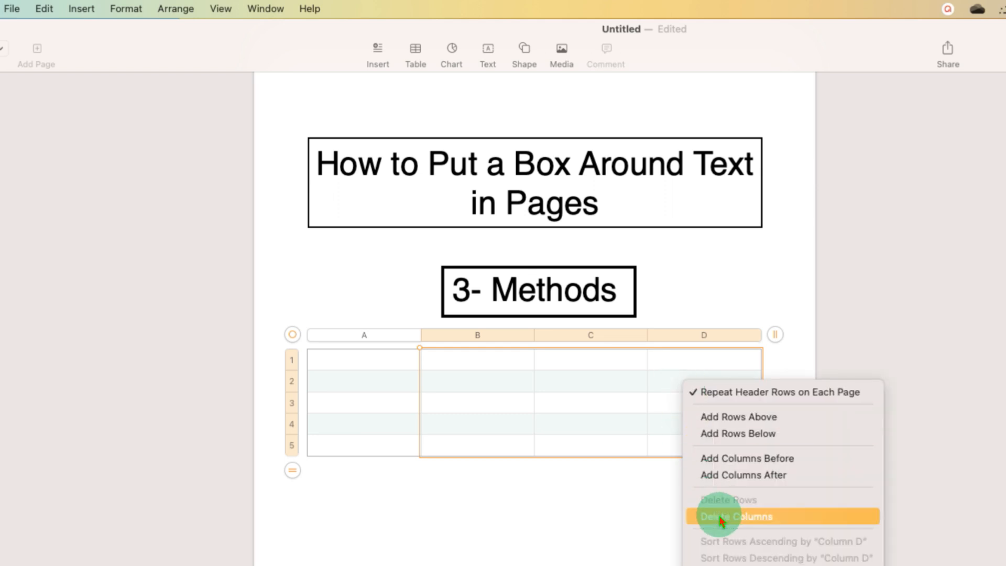
left_click(736, 516)
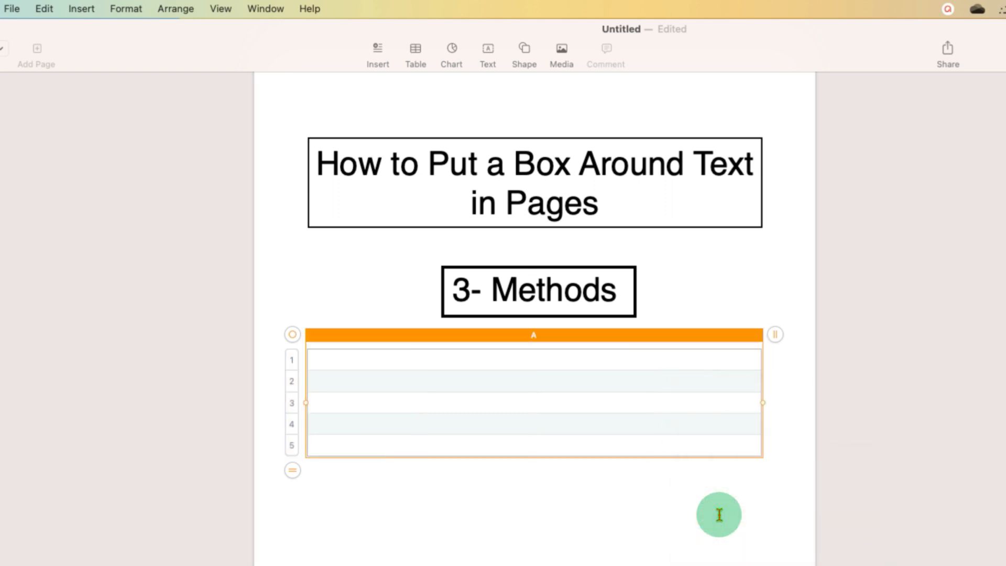
mouse_move(368, 380)
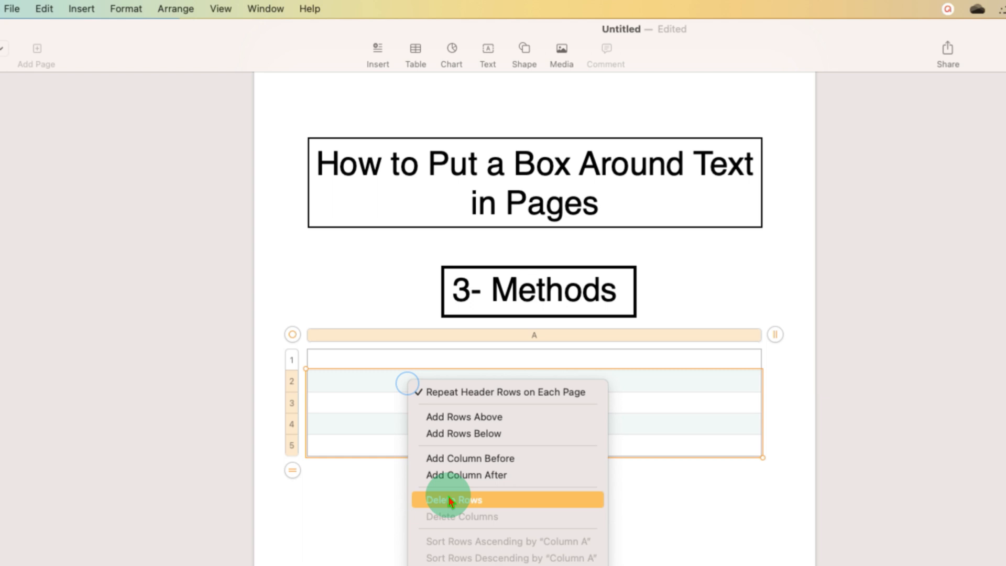
left_click(454, 500)
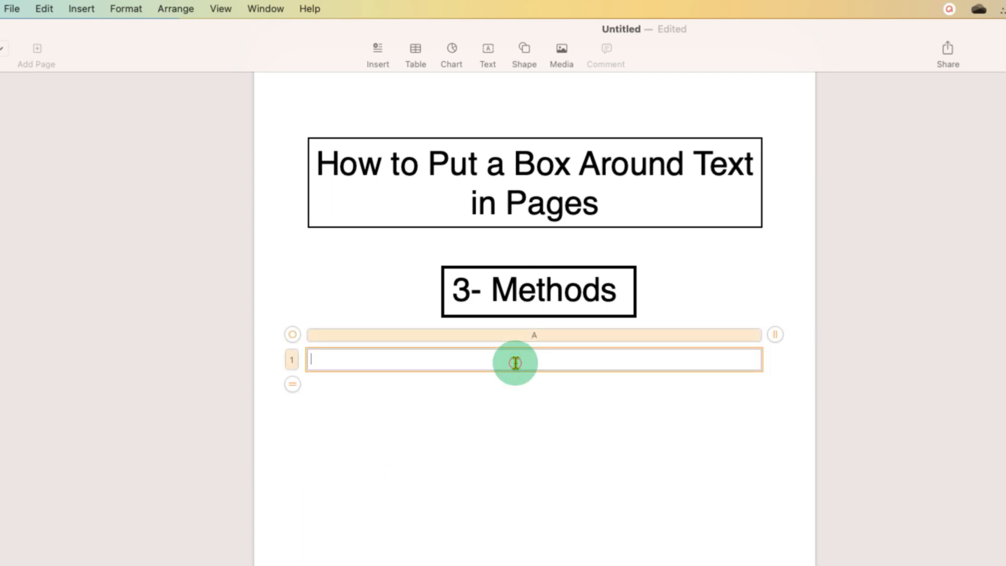
type("How to Put a Box Around Text in Pages")
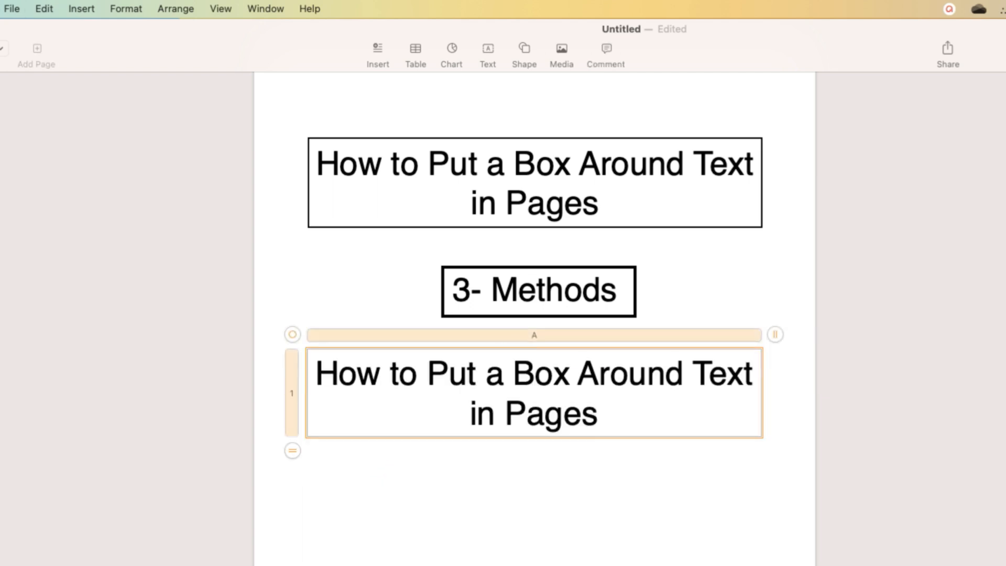
Give the one-cell table a solid black outline from the Format sidebar's Table settings.
left_click(435, 456)
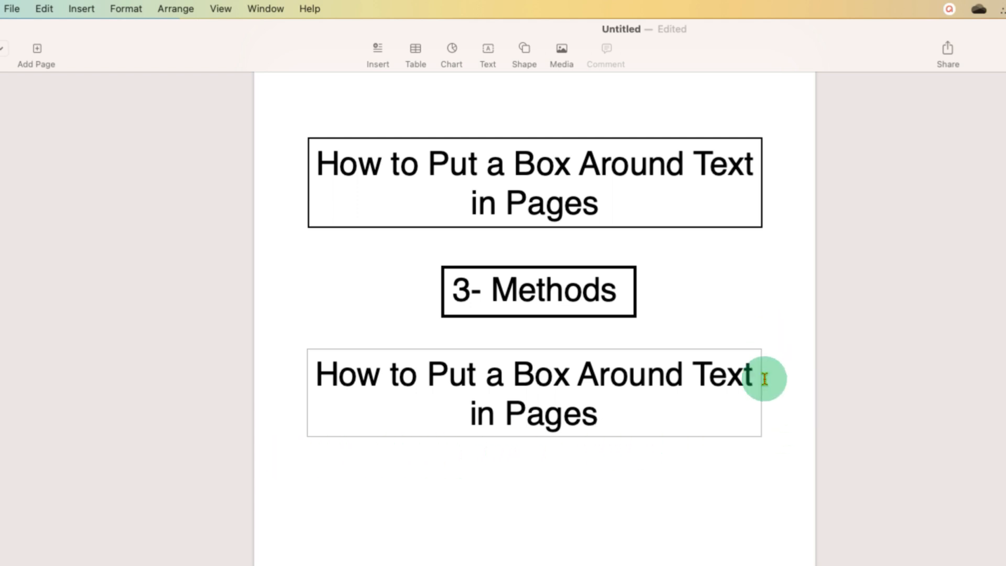
mouse_move(759, 441)
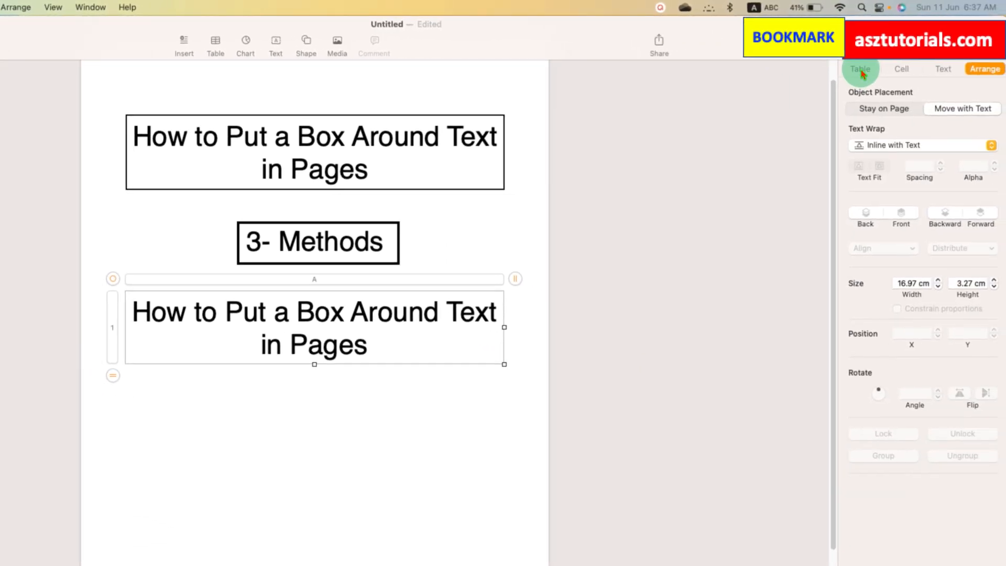
left_click(860, 69)
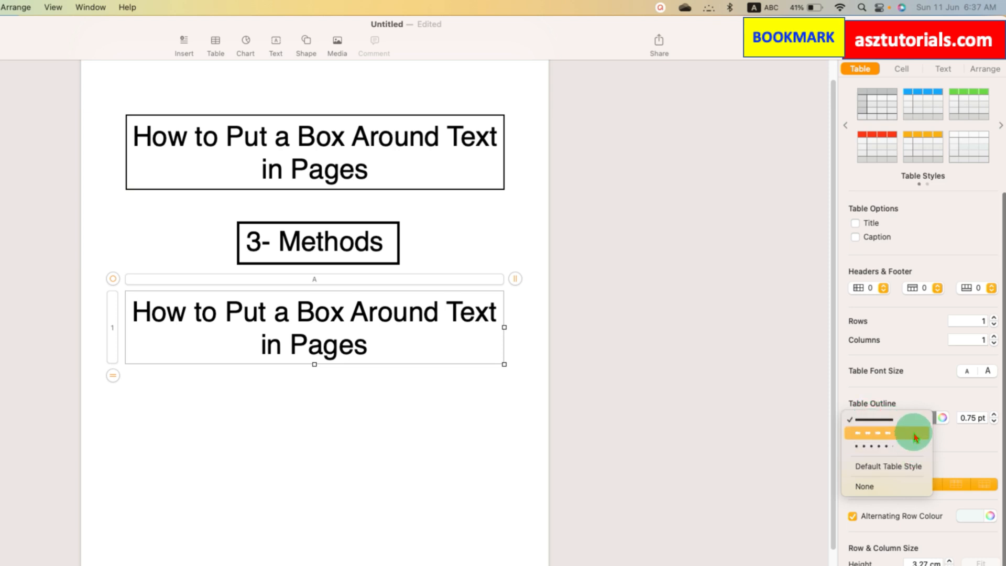
left_click(873, 418)
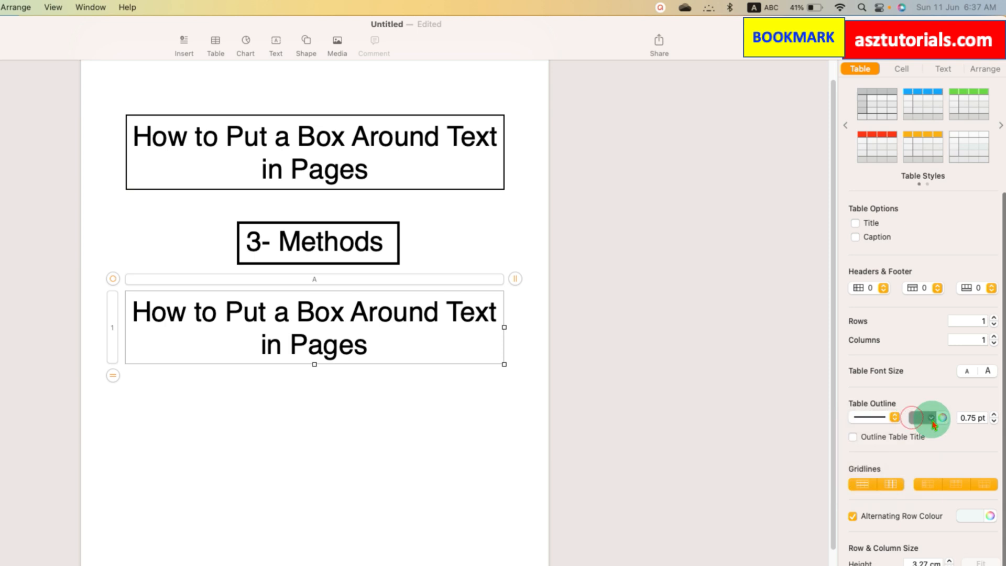
left_click(906, 417)
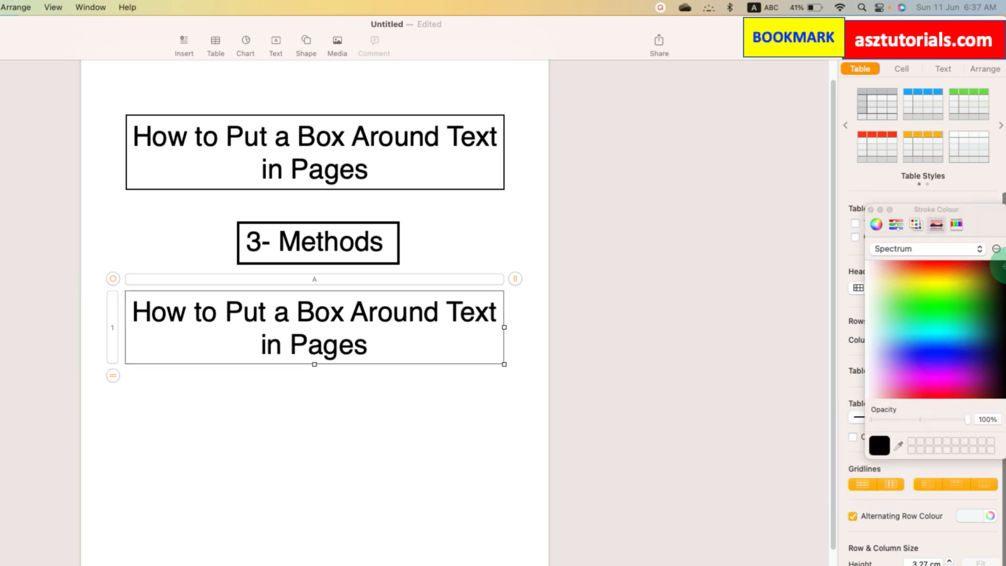
mouse_move(874, 214)
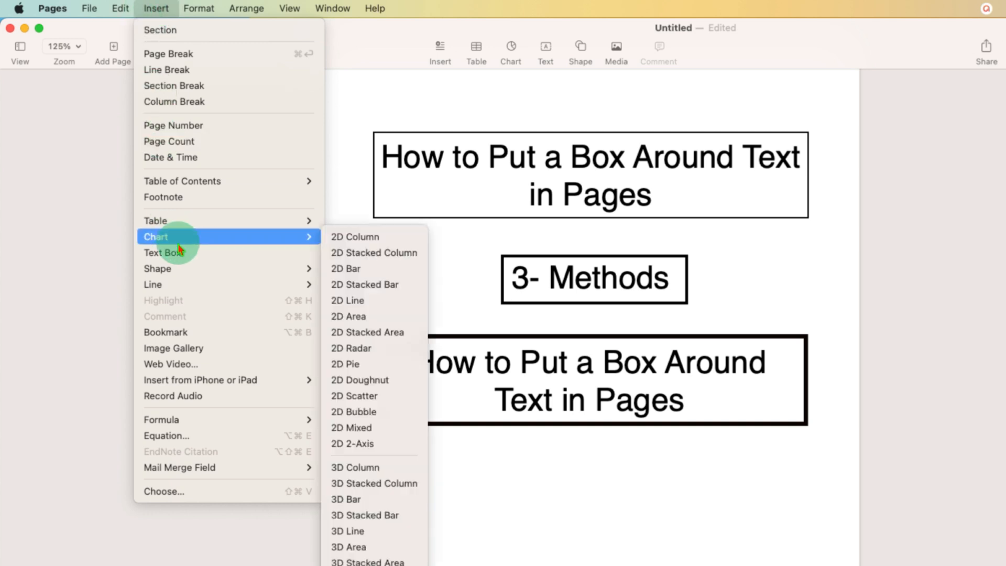
Add an empty text box below the table with a thick 5 pt red line border.
left_click(164, 252)
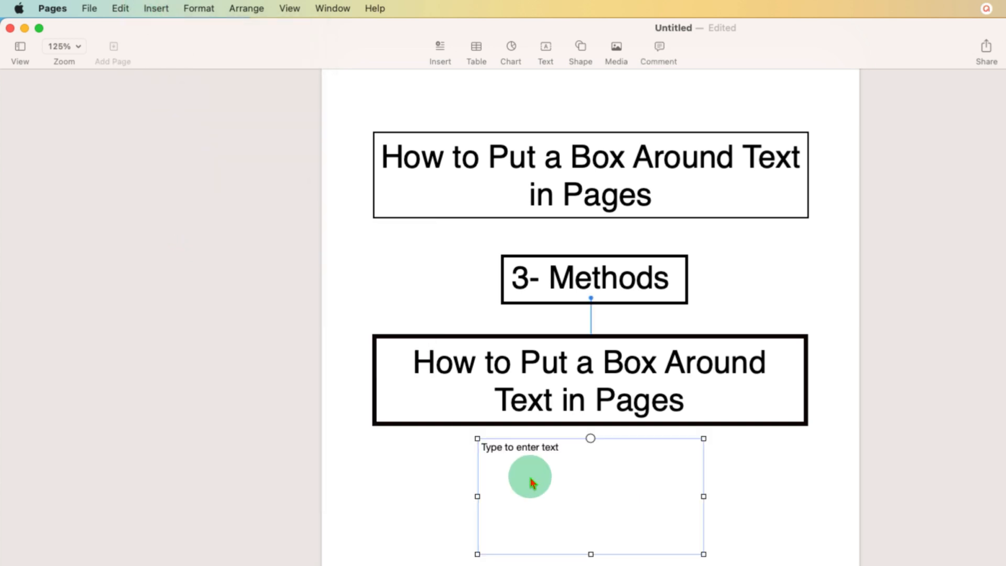
mouse_move(644, 562)
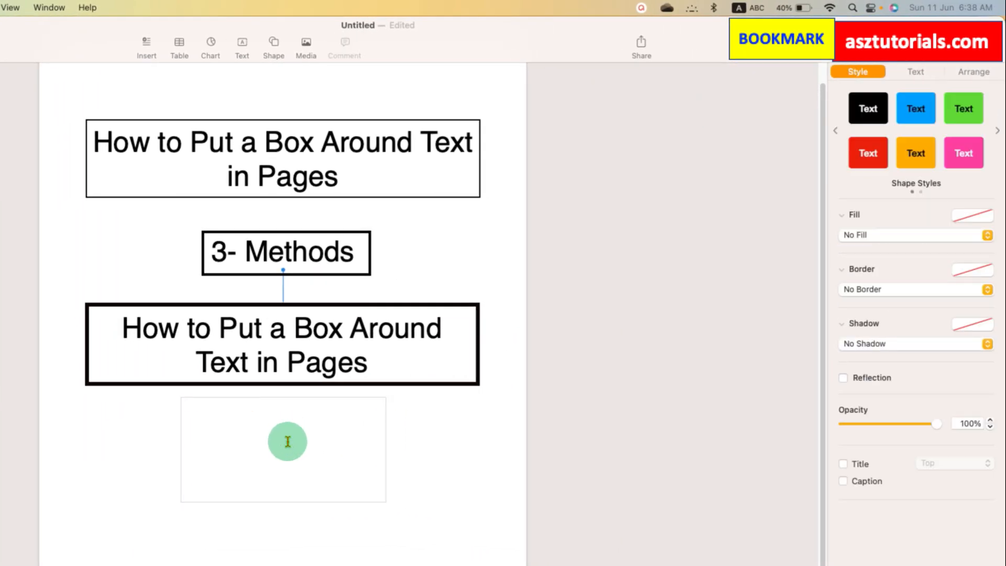
mouse_move(308, 504)
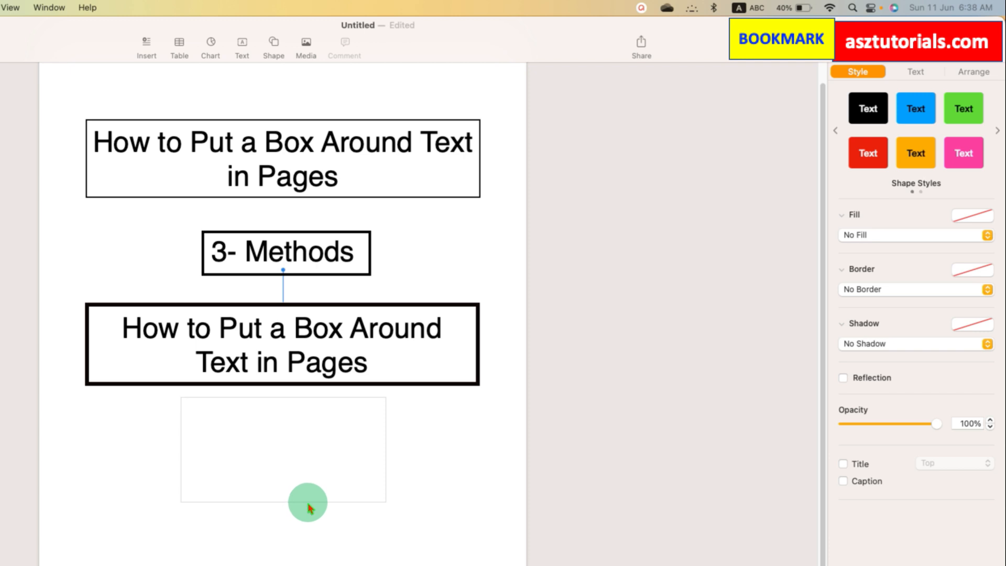
left_click(282, 450)
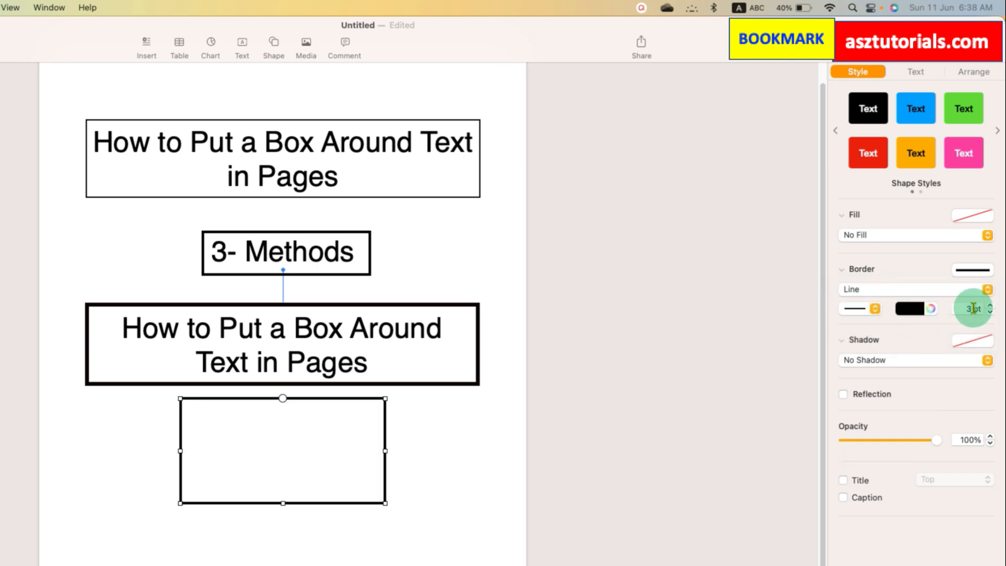
left_click(981, 308)
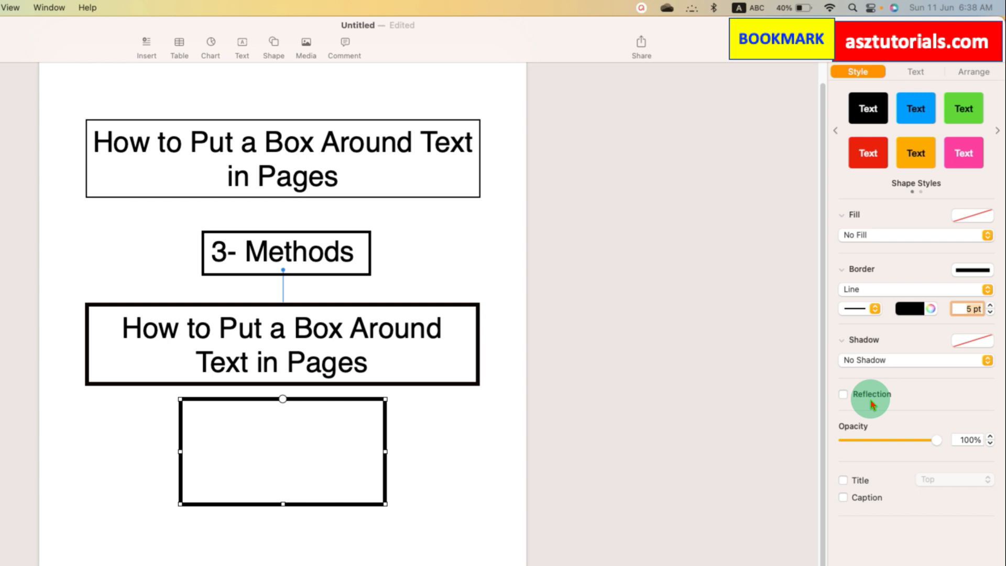
left_click(911, 308)
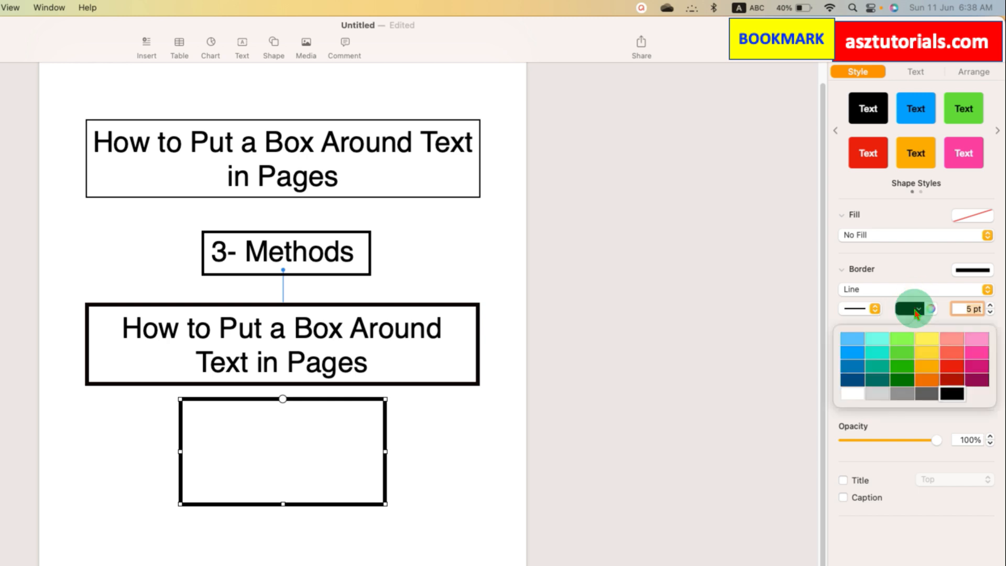
left_click(953, 380)
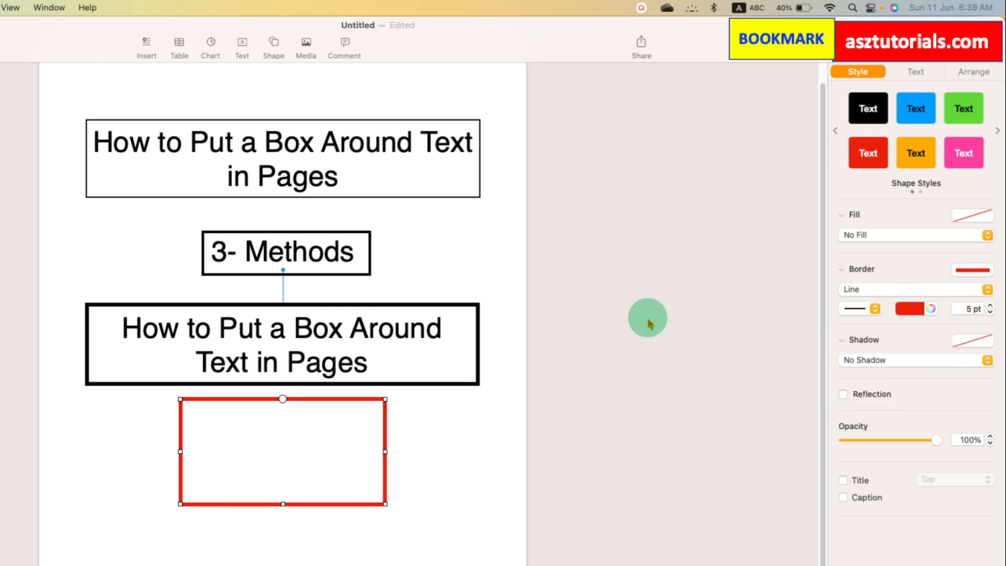
left_click(972, 71)
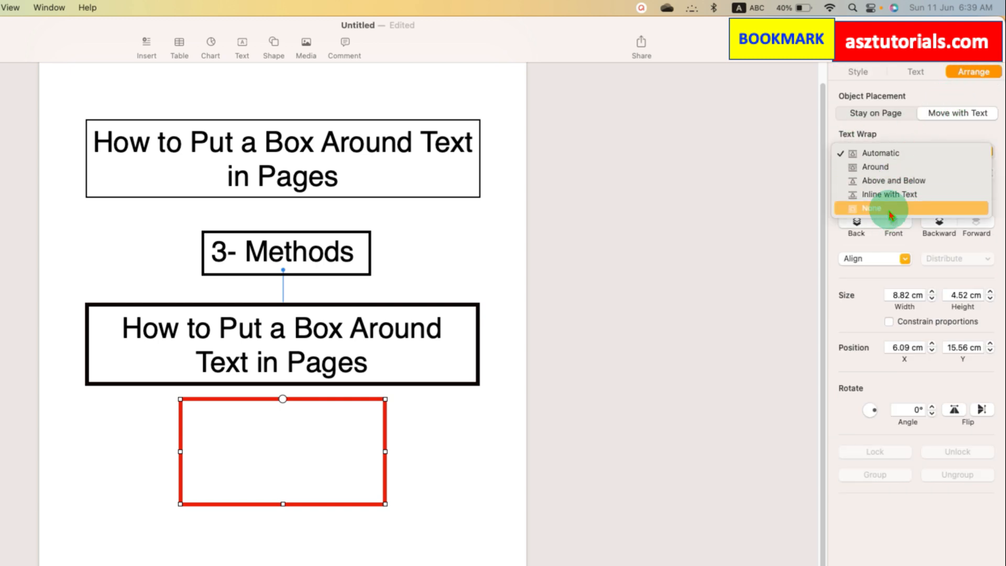
Set the red box's Text Wrap to None so it can sit over the word Pages.
left_click(873, 207)
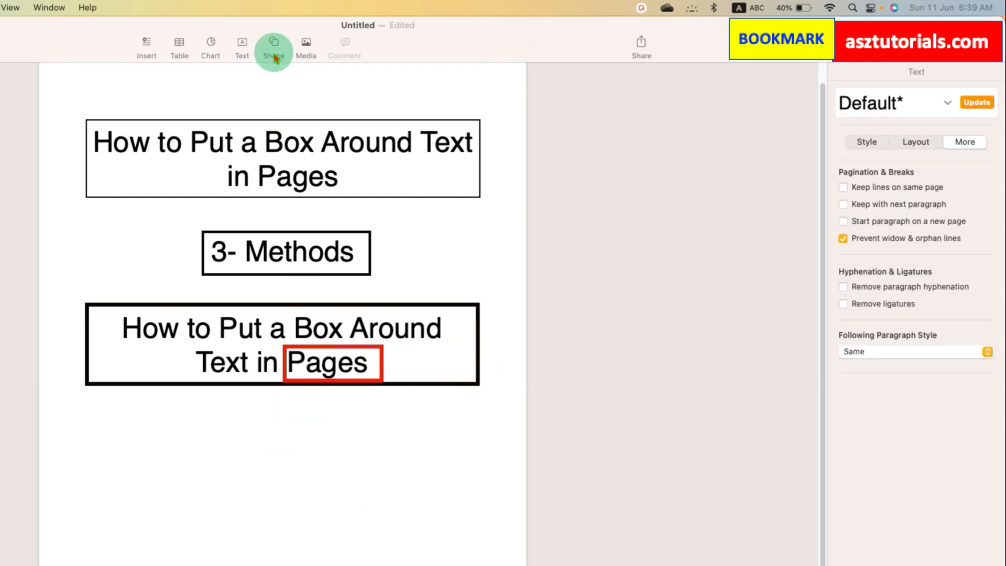
Insert a rectangle with no fill and a pink line border thickened to 7 pt.
left_click(272, 46)
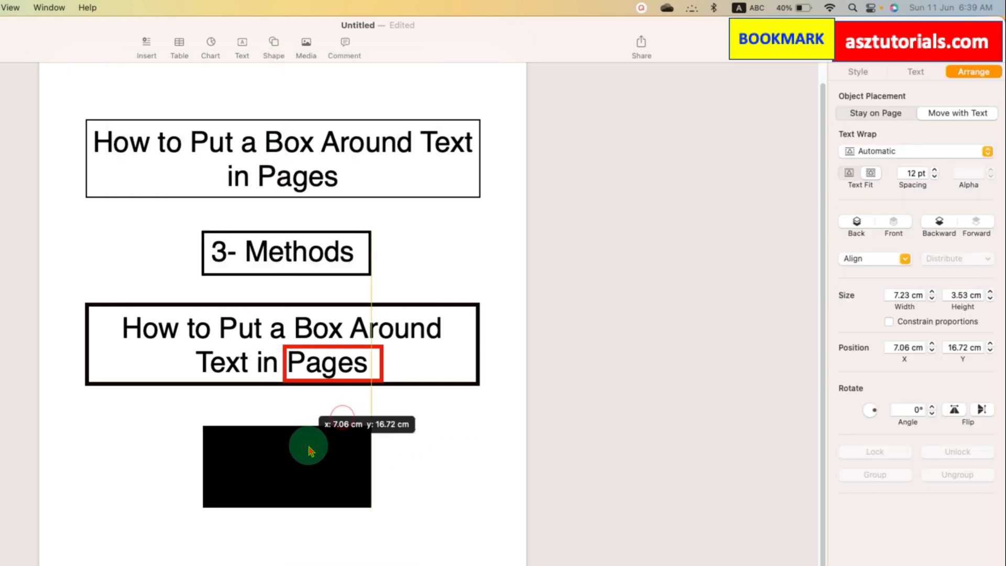
left_click(857, 71)
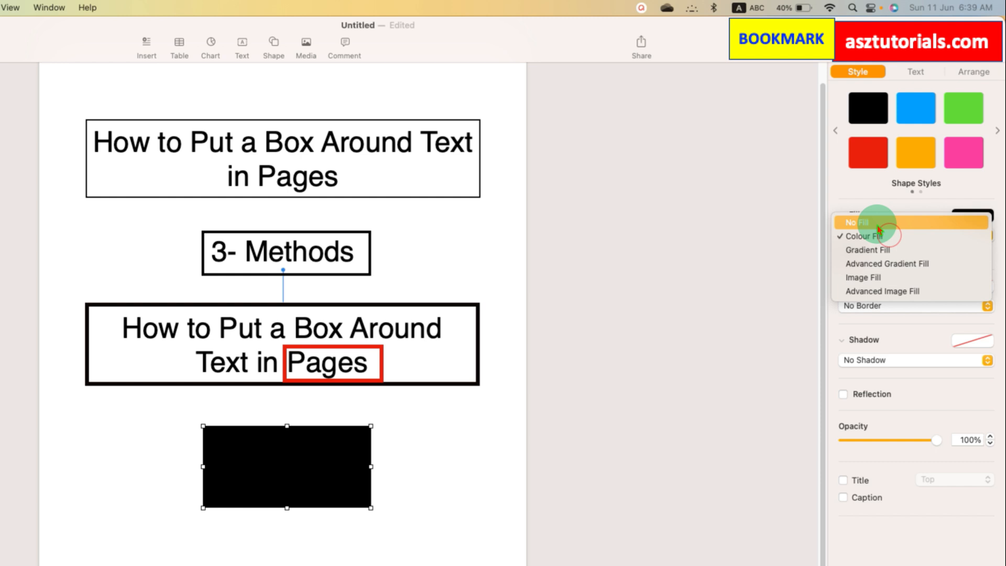
left_click(858, 221)
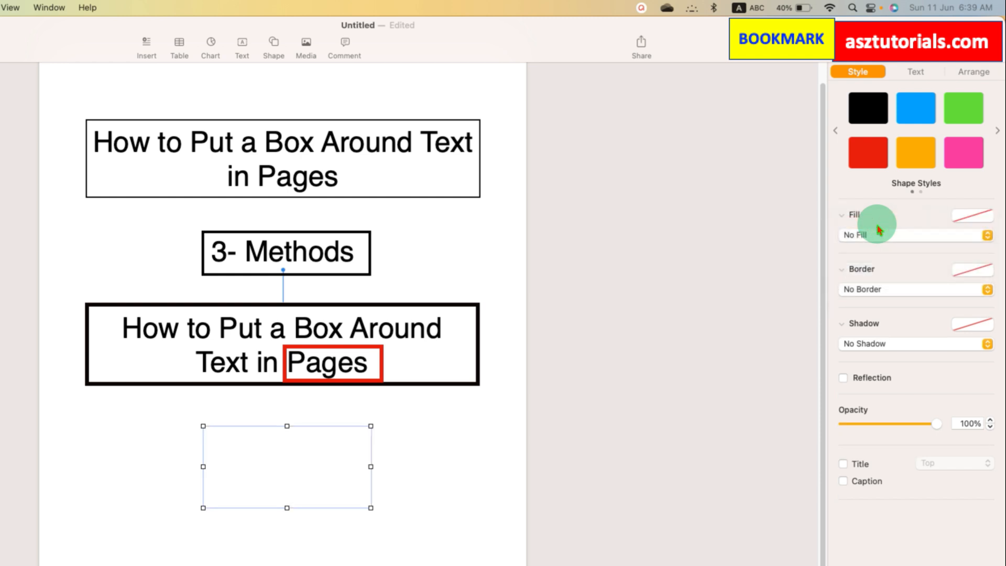
mouse_move(292, 456)
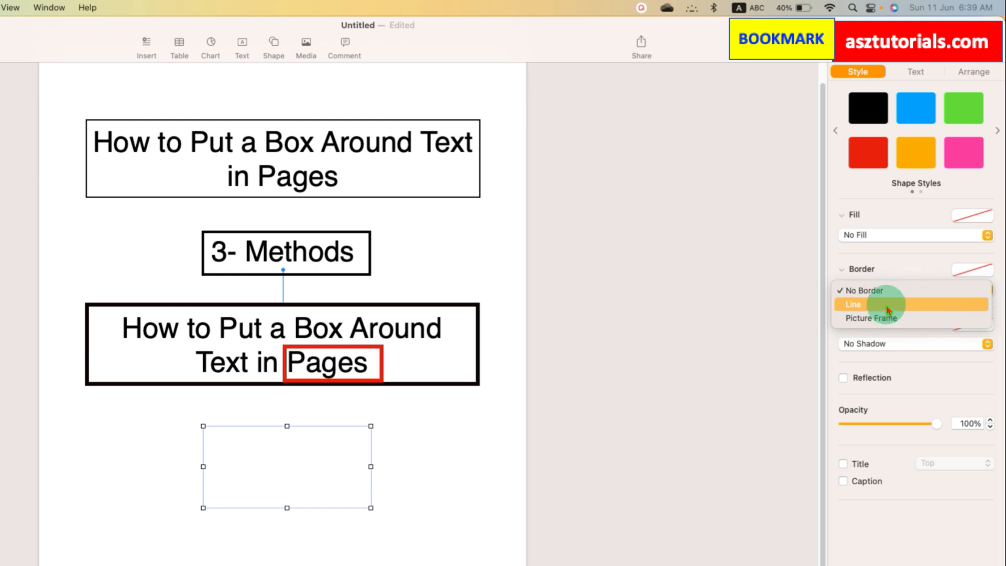
left_click(854, 304)
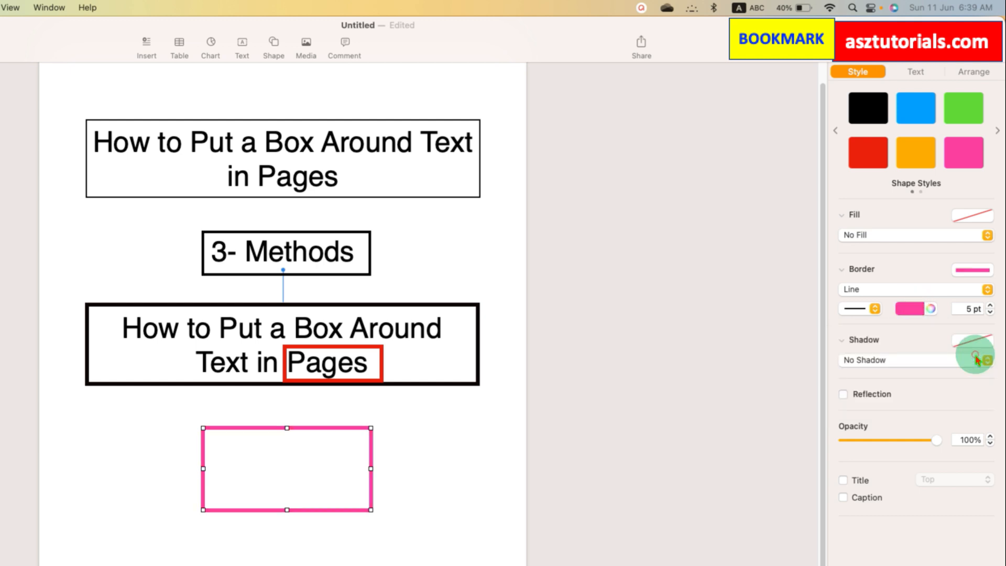
mouse_move(940, 310)
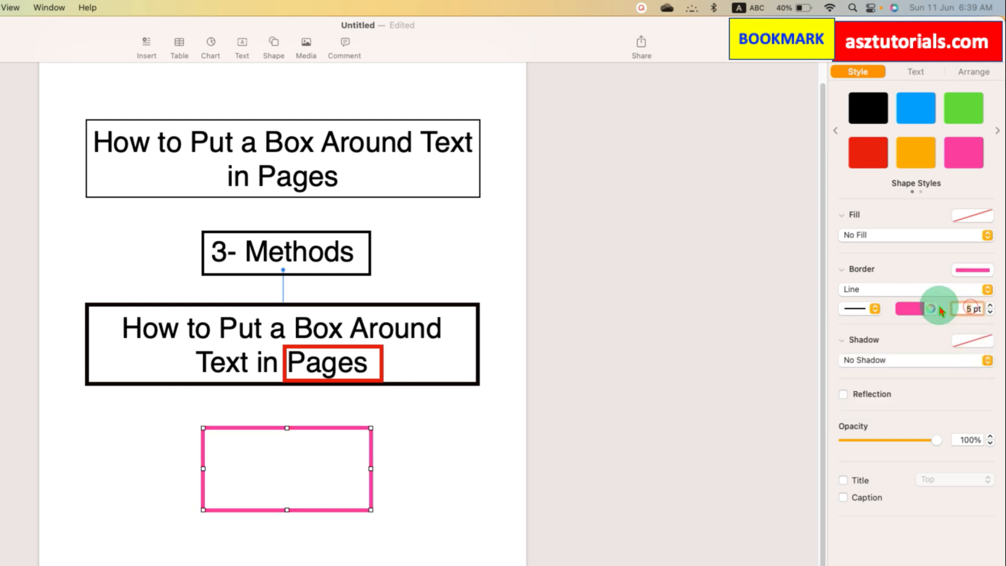
left_click(990, 304)
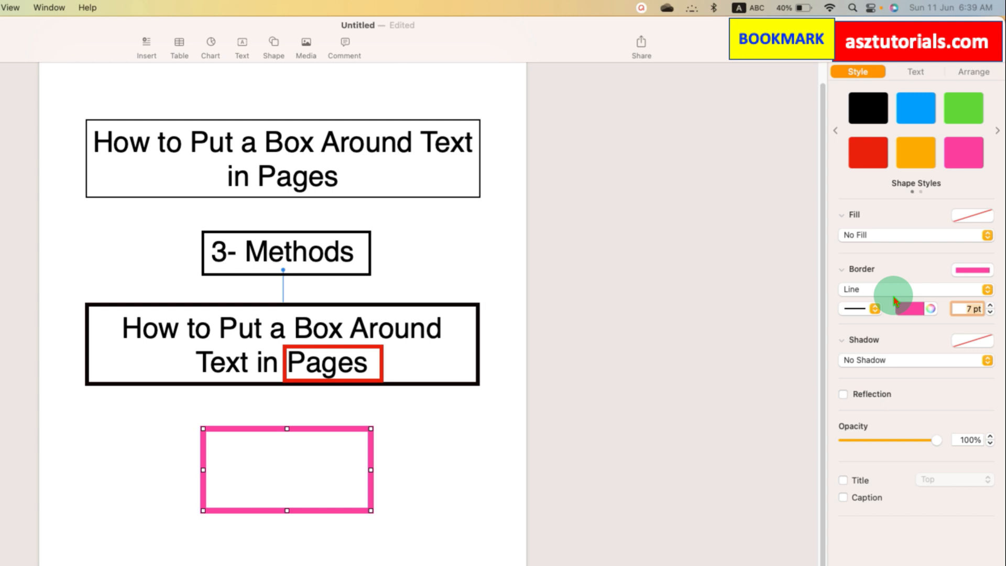
mouse_move(303, 430)
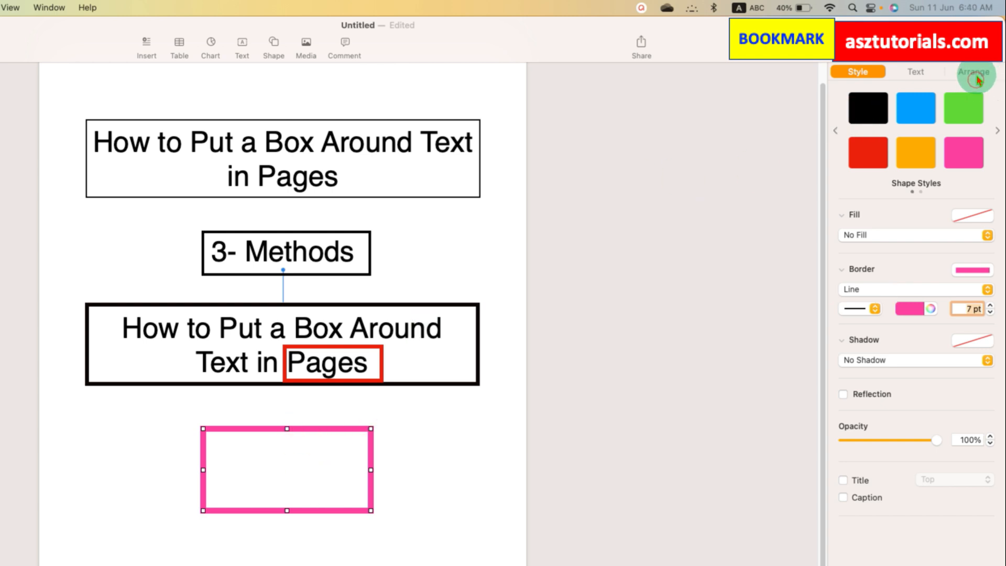
Set the pink rectangle's Text Wrap to None in the Arrange settings.
left_click(973, 71)
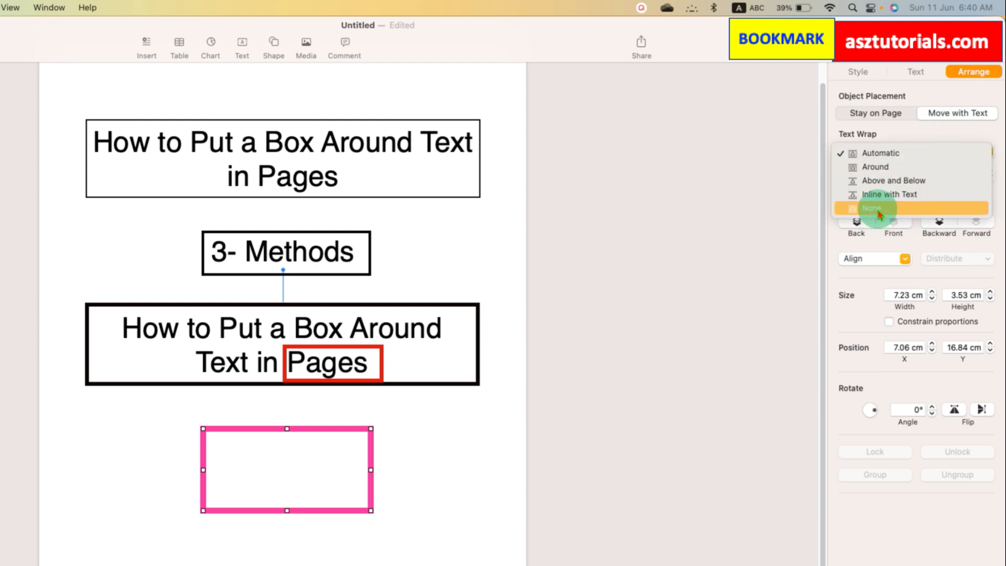
left_click(873, 207)
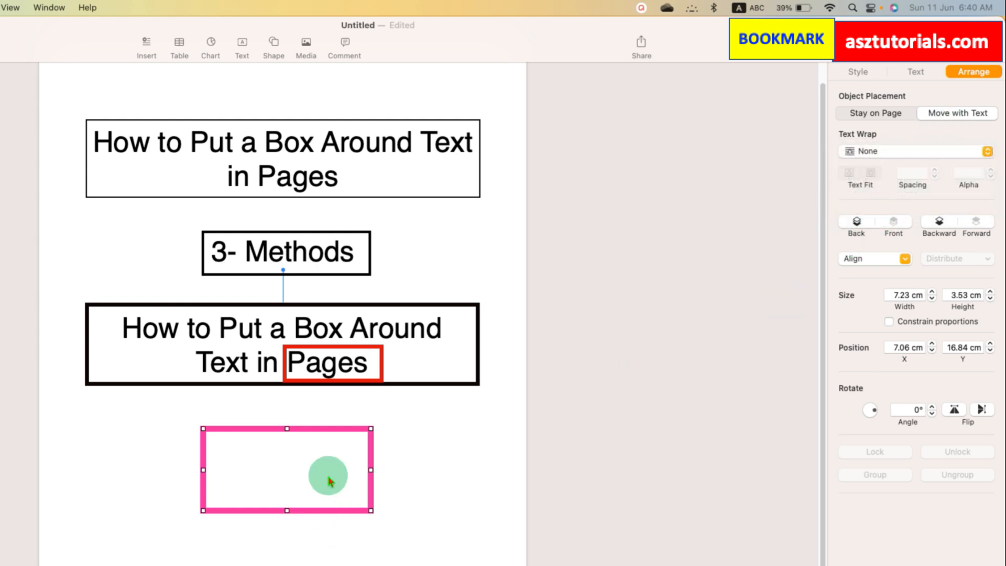